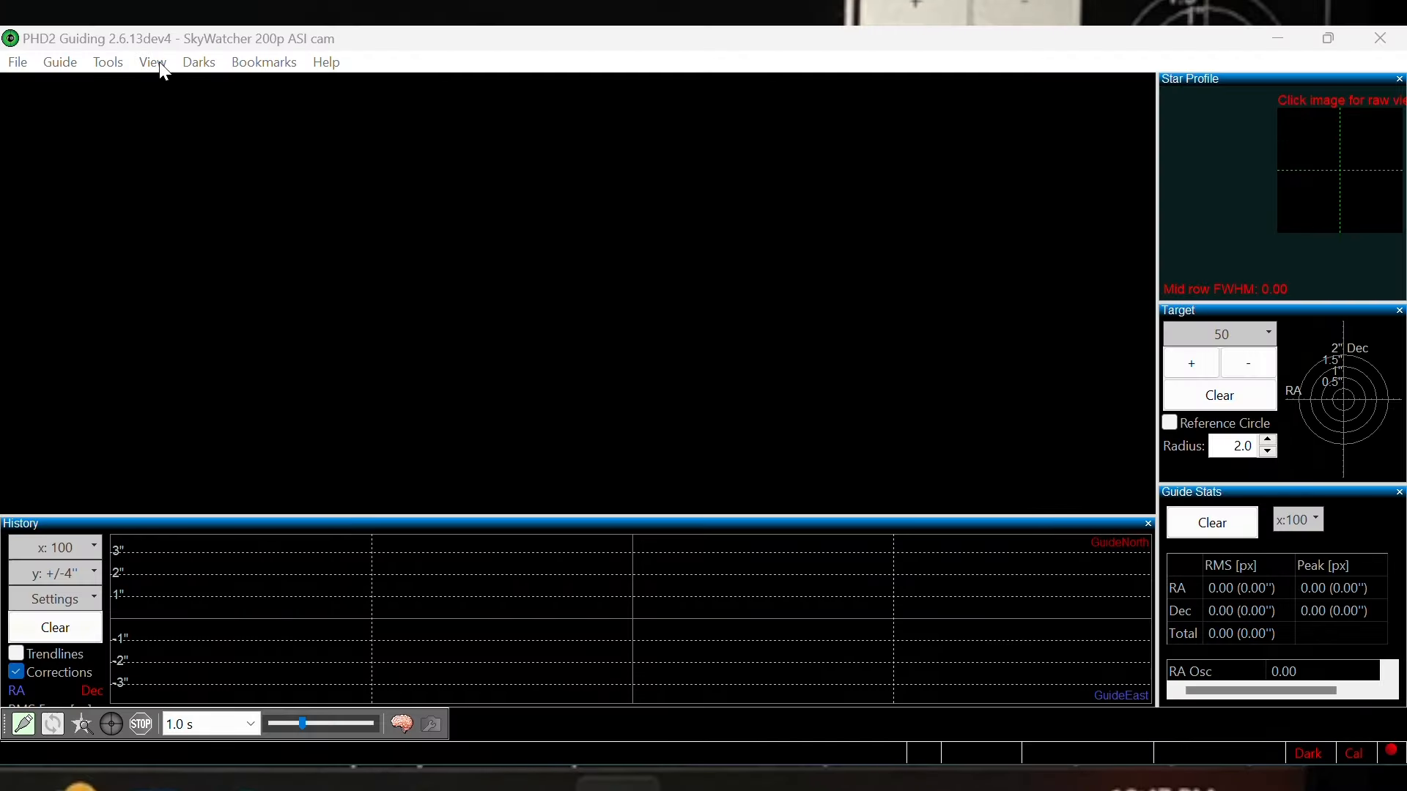
Leave PHD2 for the browser's Google results for 'field of view calculator'
left_click(151, 62)
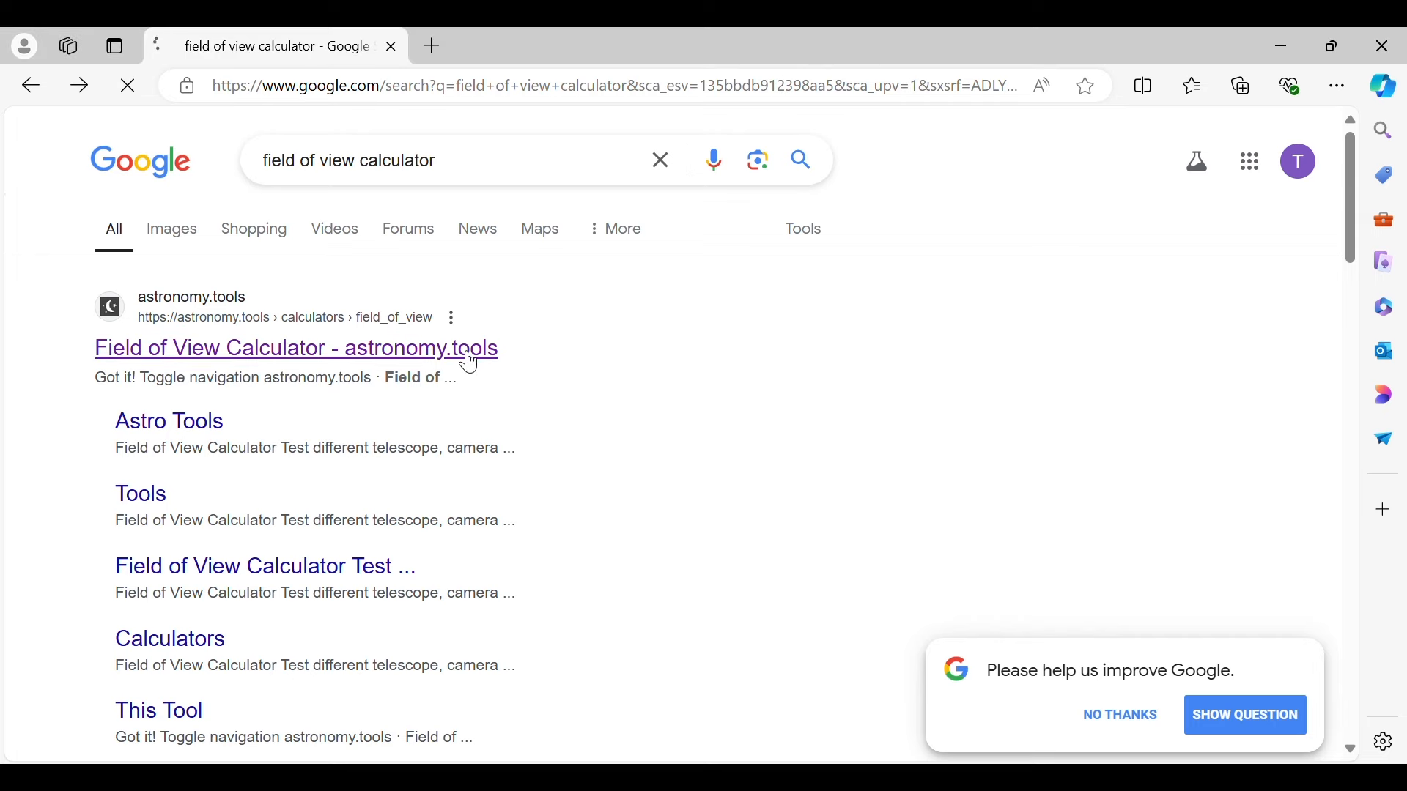
Open the astronomy.tools calculator and choose M8 - Lagoon Nebula as the target
left_click(295, 348)
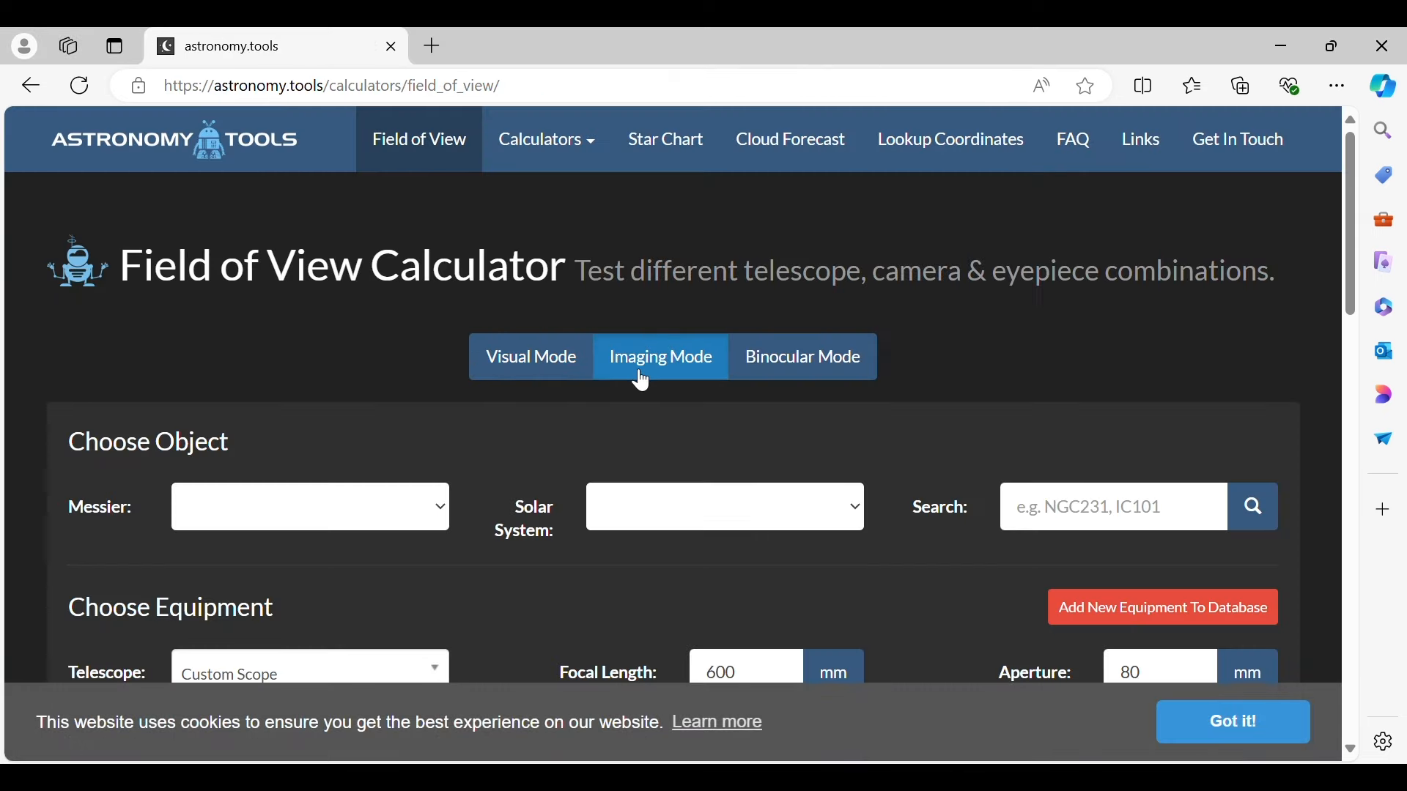
left_click(308, 507)
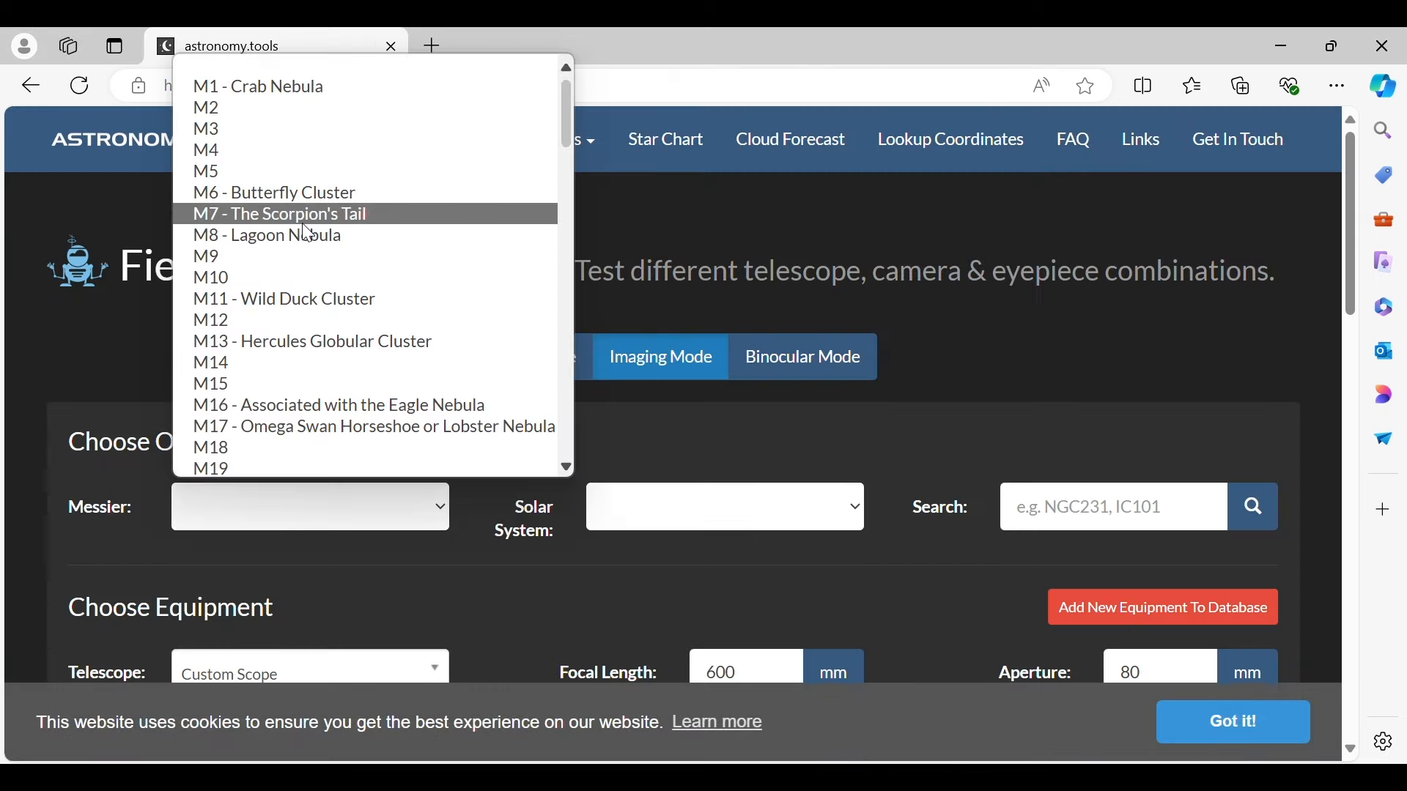
left_click(265, 236)
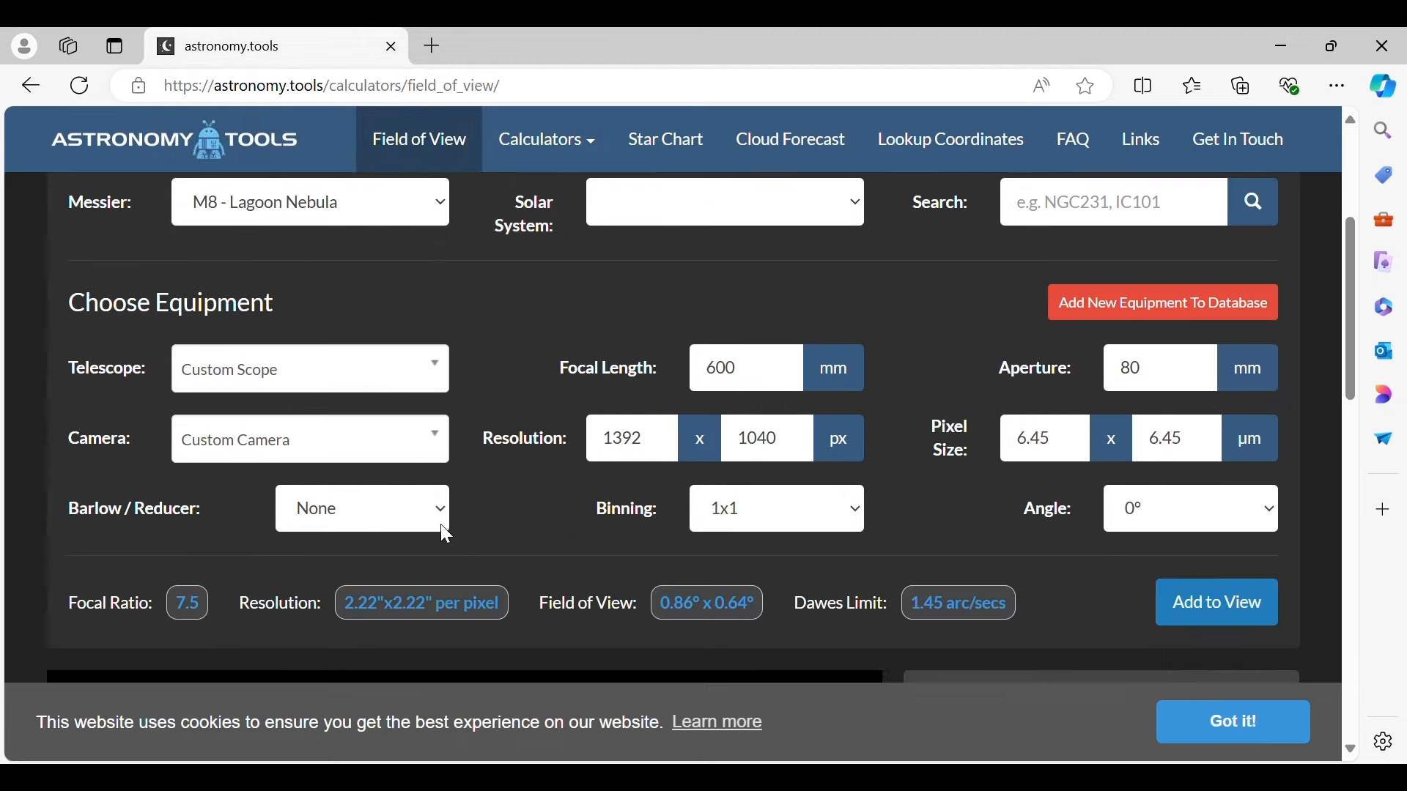
Pick the Sky-Watcher Quattro 8" 200P f/4 telescope and ZWO ASI2600MM/MC-Pro camera
left_click(308, 369)
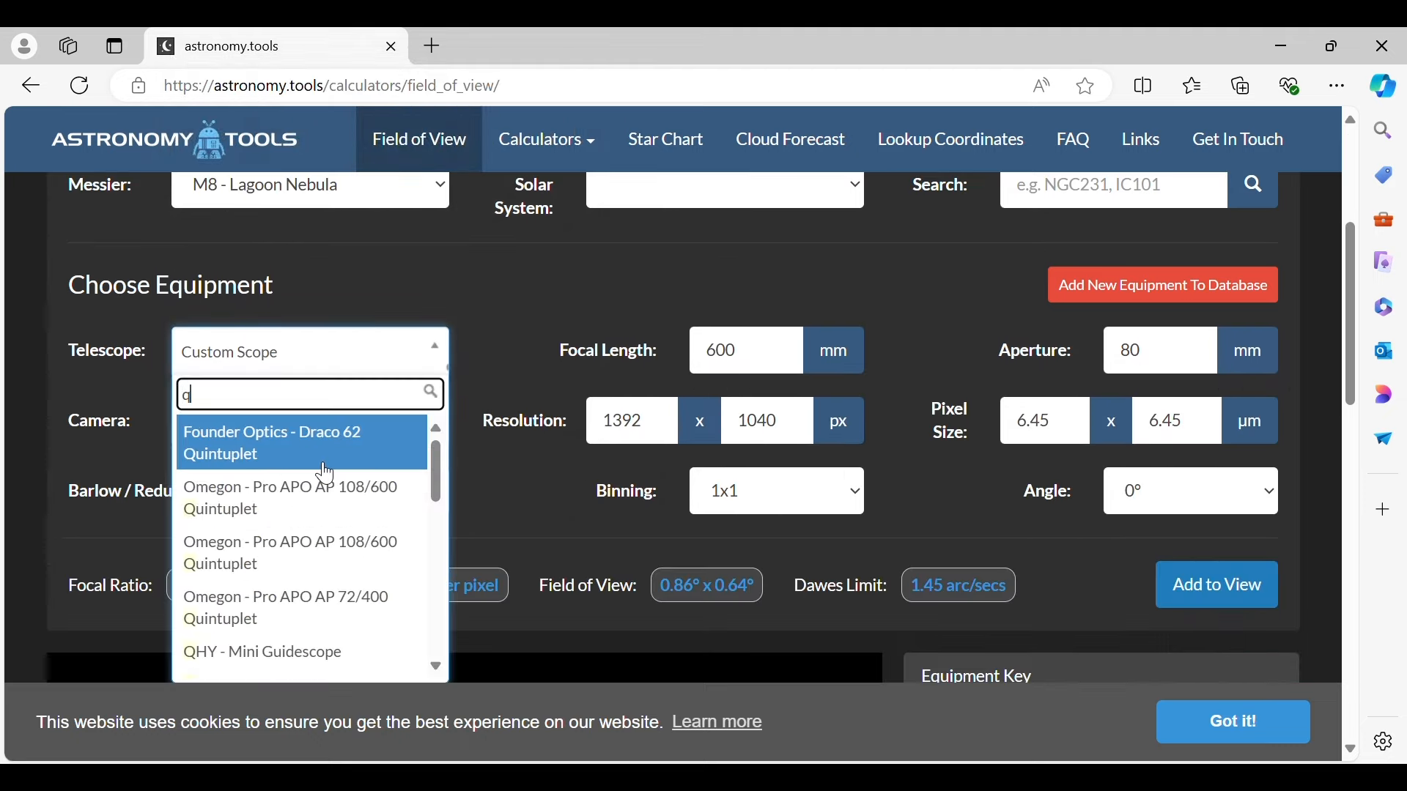
scroll("down", 3)
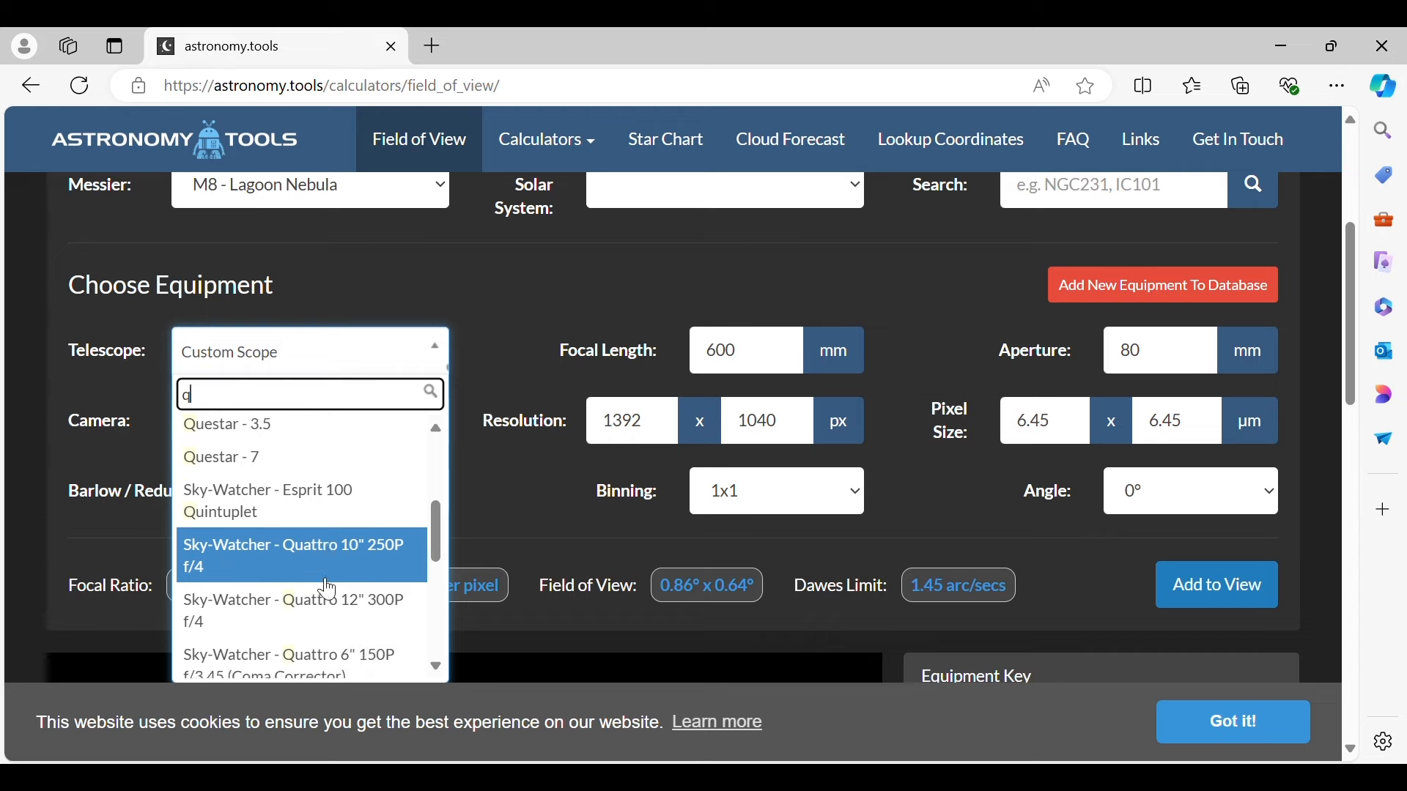
scroll("down", 3)
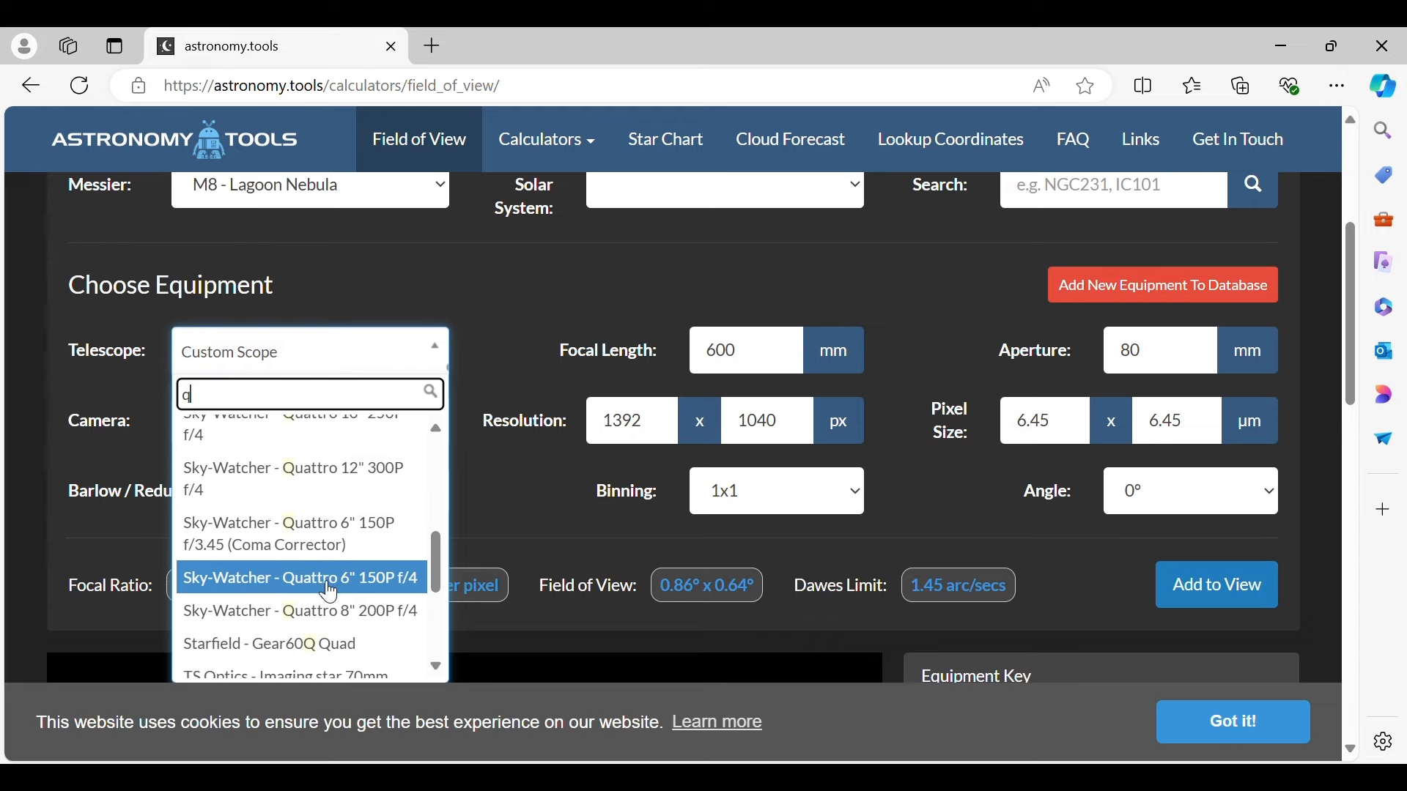
left_click(301, 612)
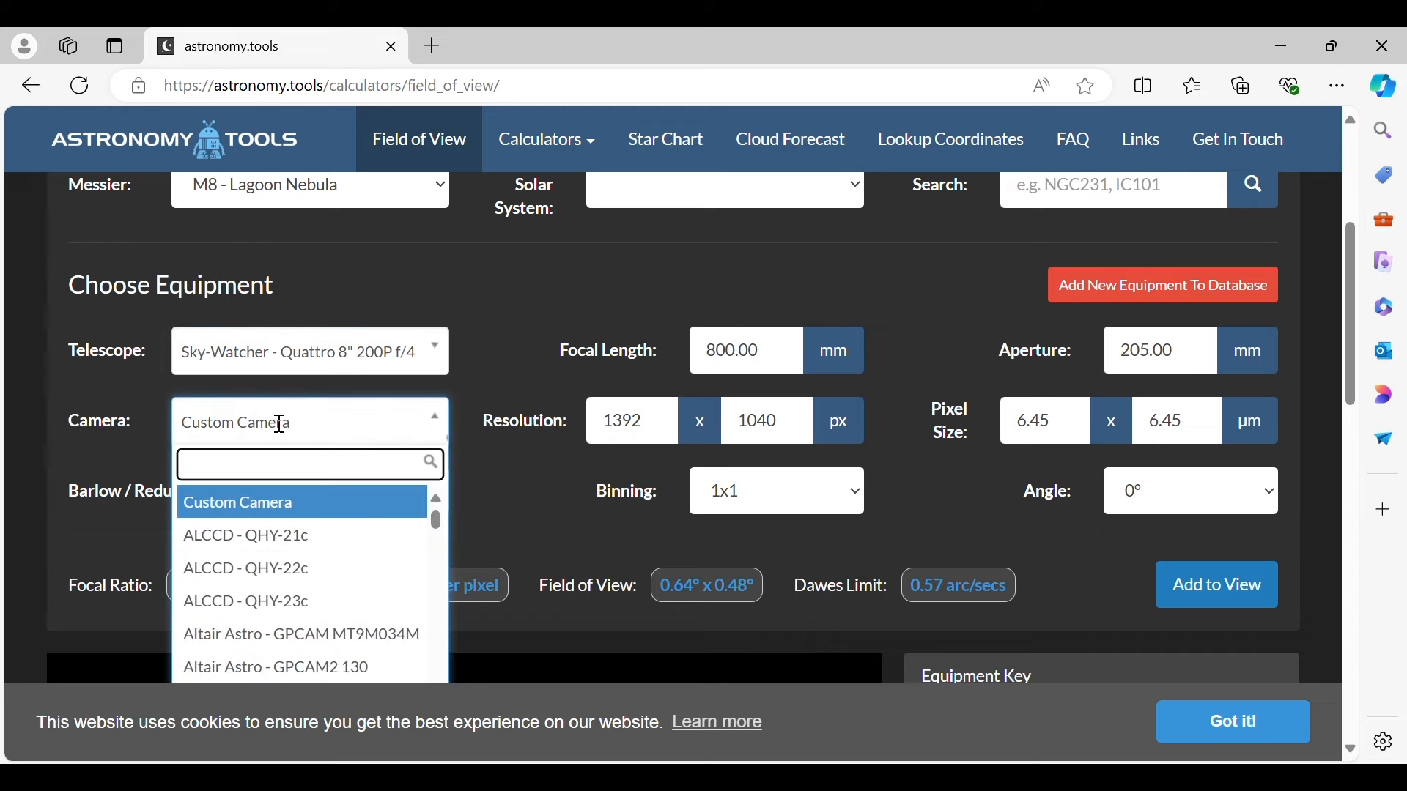
type("zw")
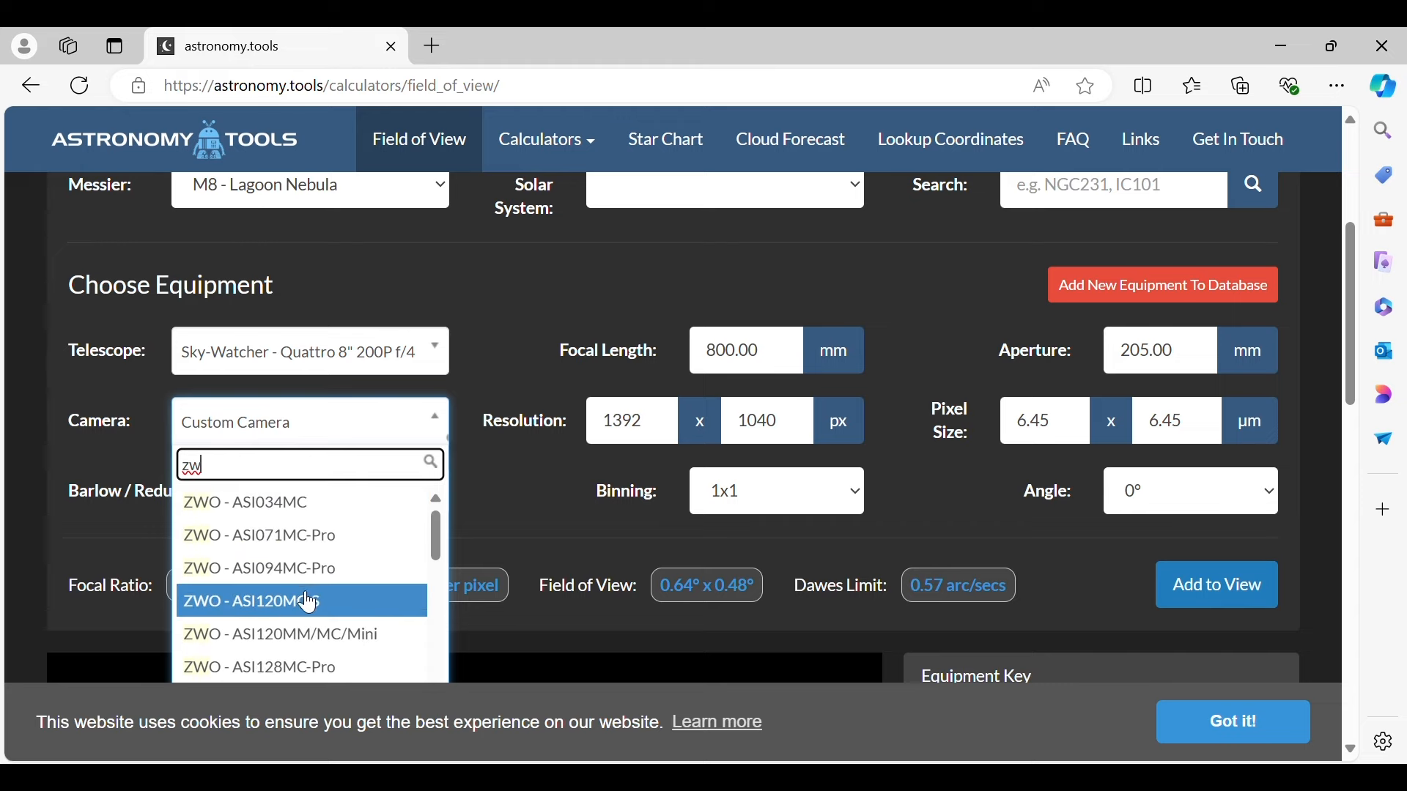
scroll("down", 3)
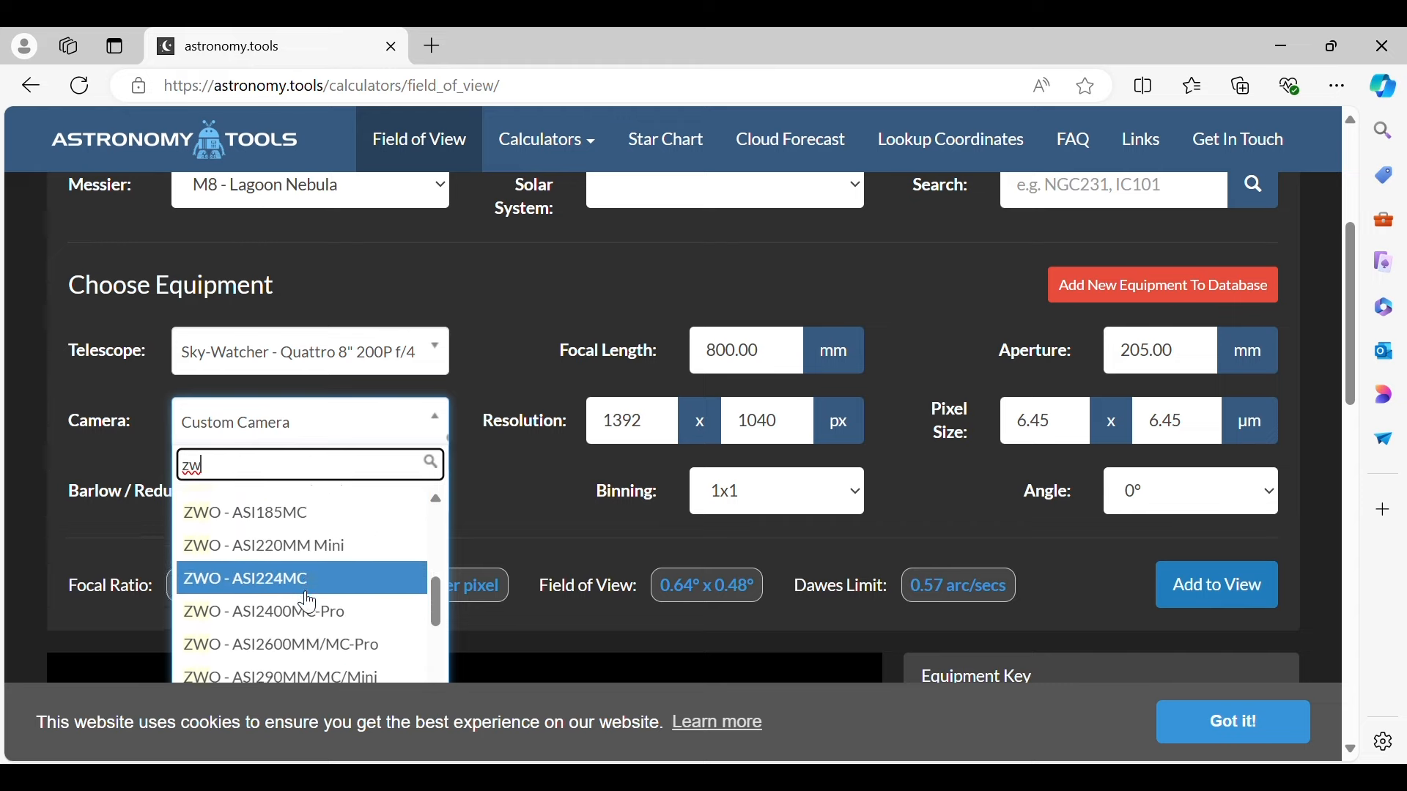
left_click(281, 644)
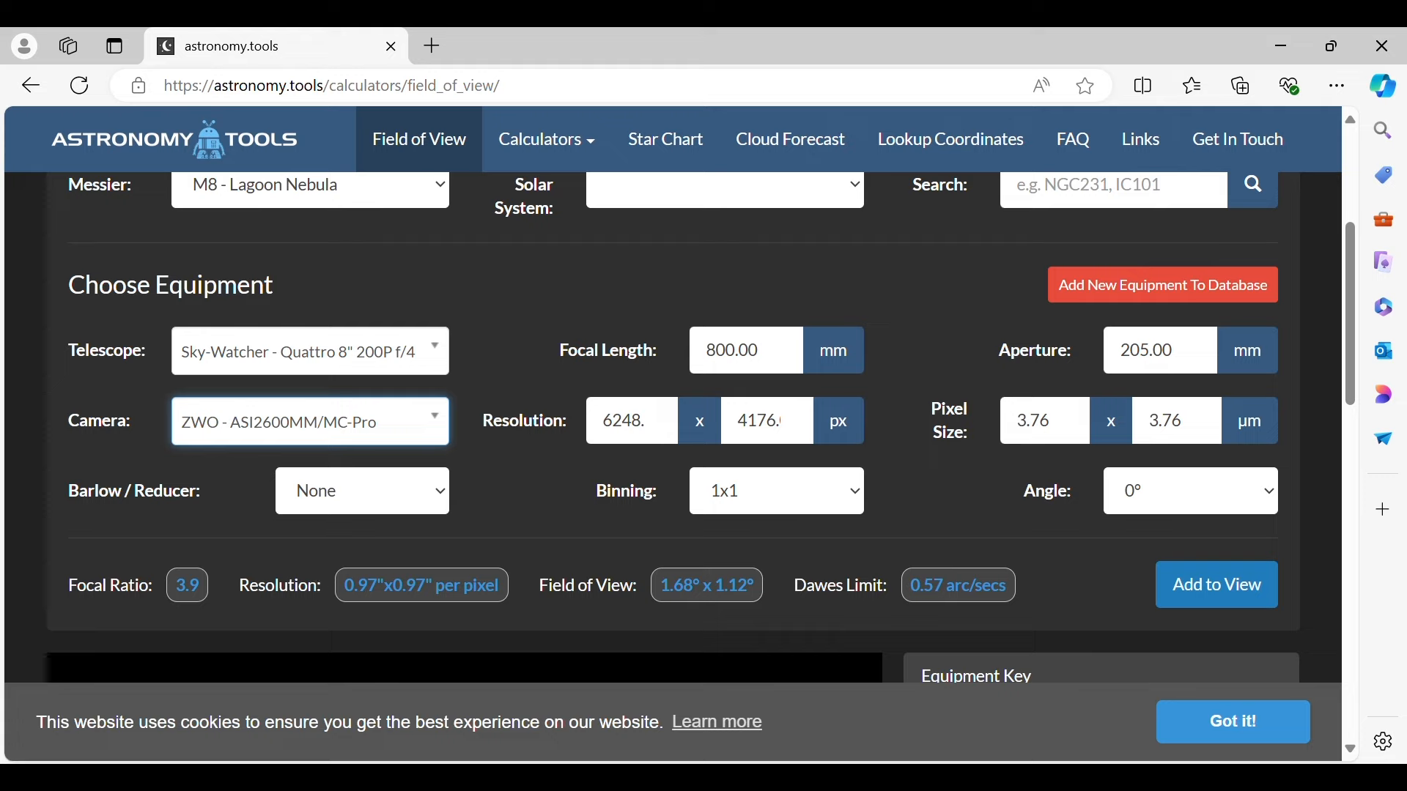
scroll("down", 3)
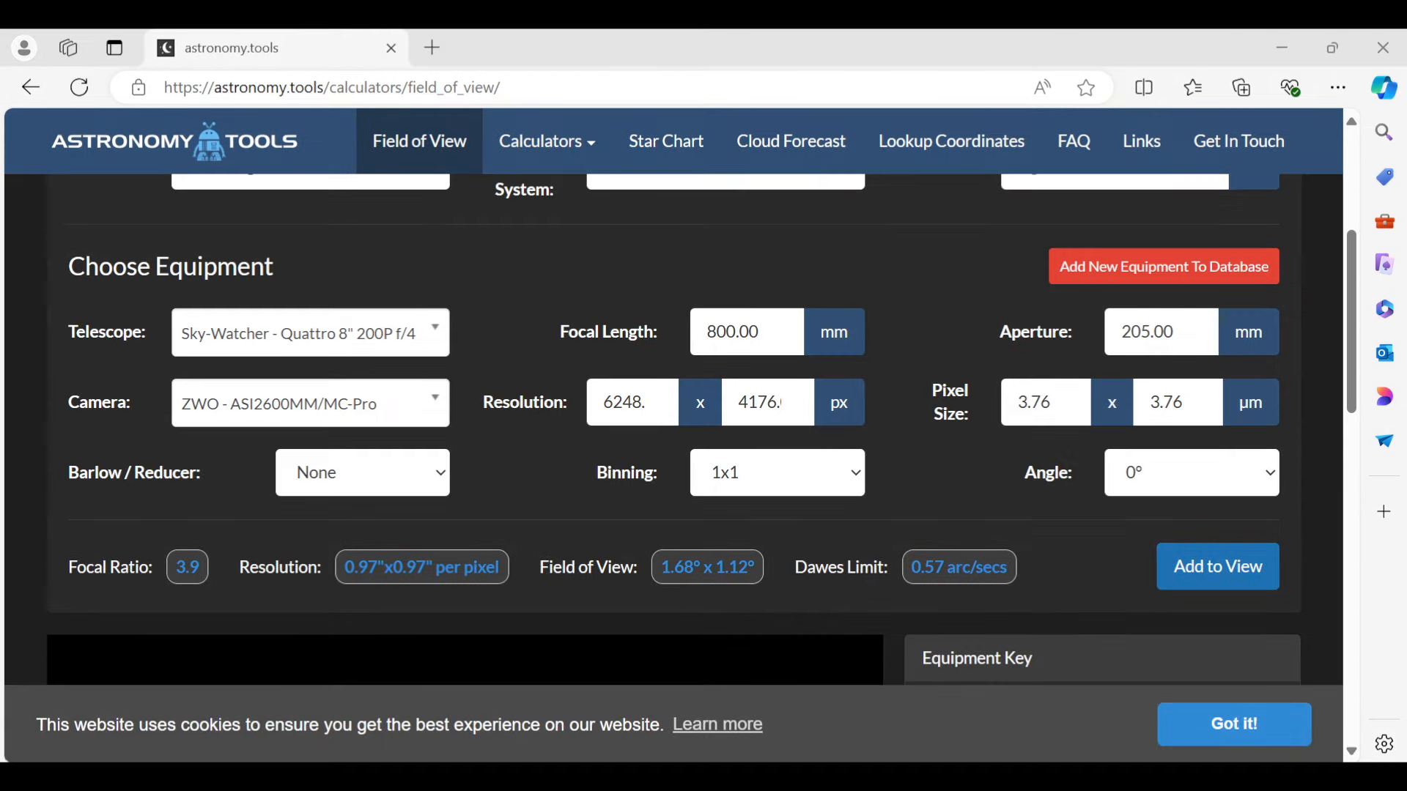